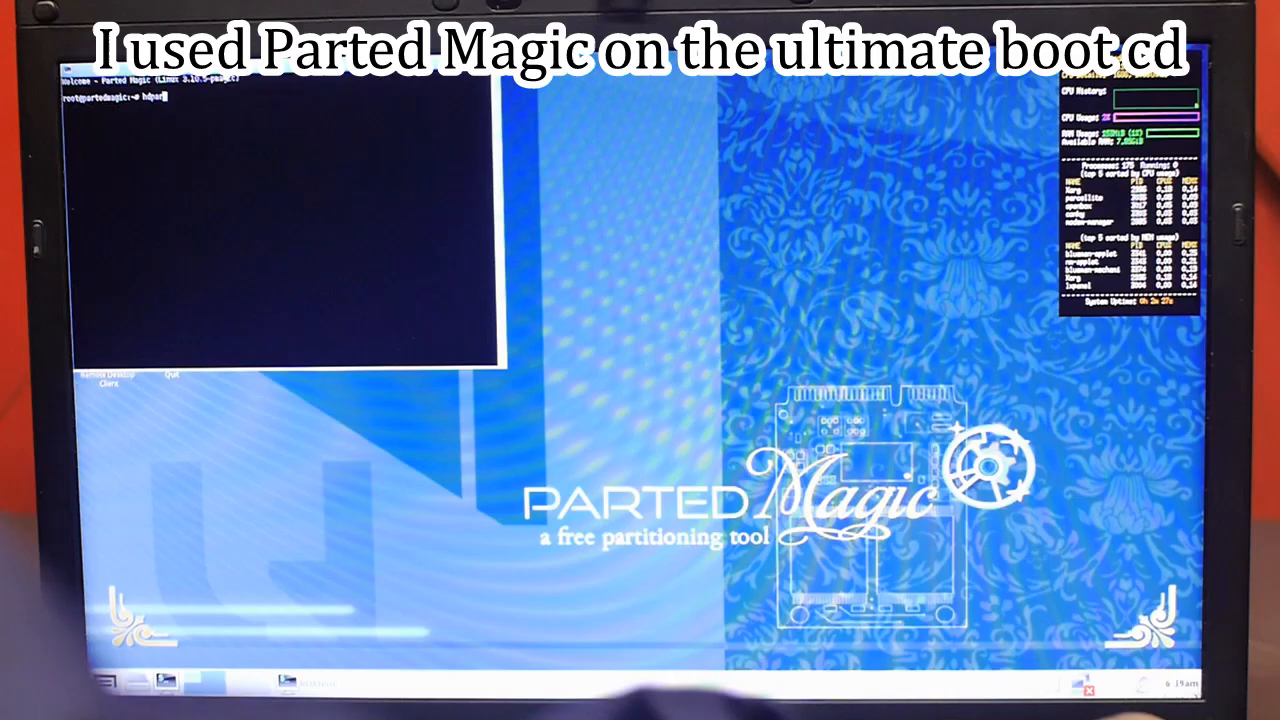
- Run hdparm so the terminal lists its usage and options, including secure-erase
key("Return")
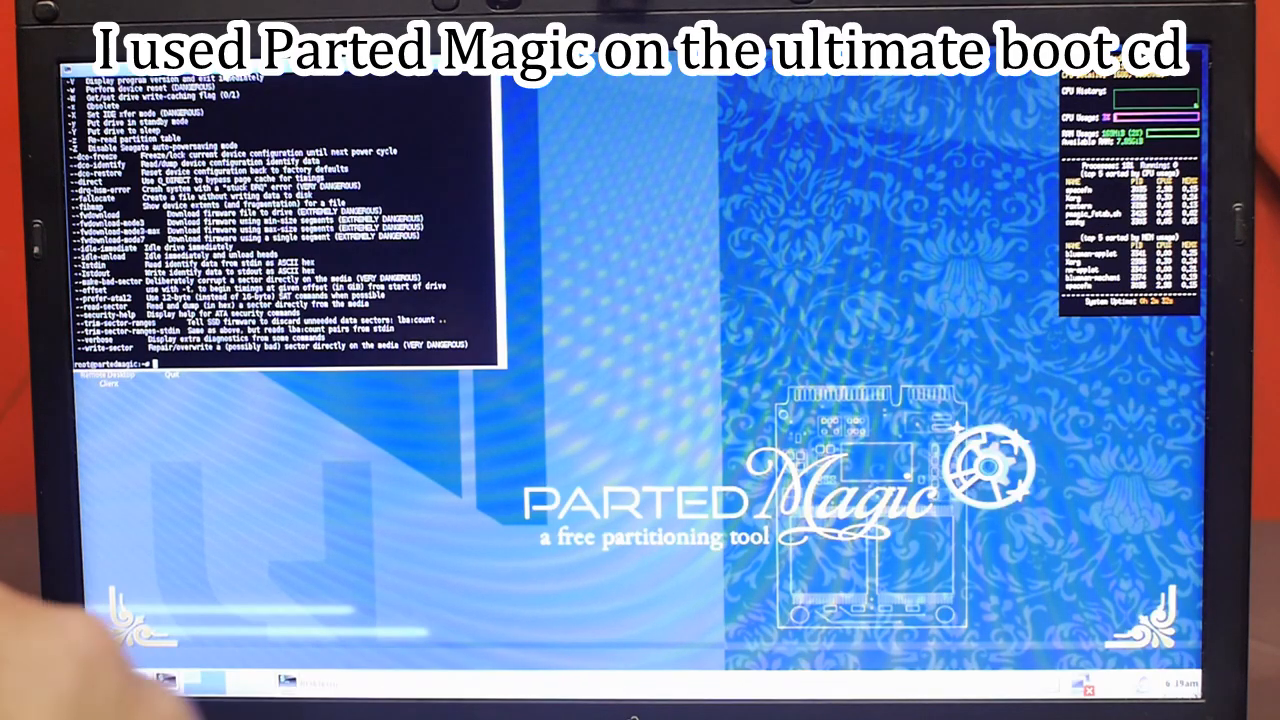